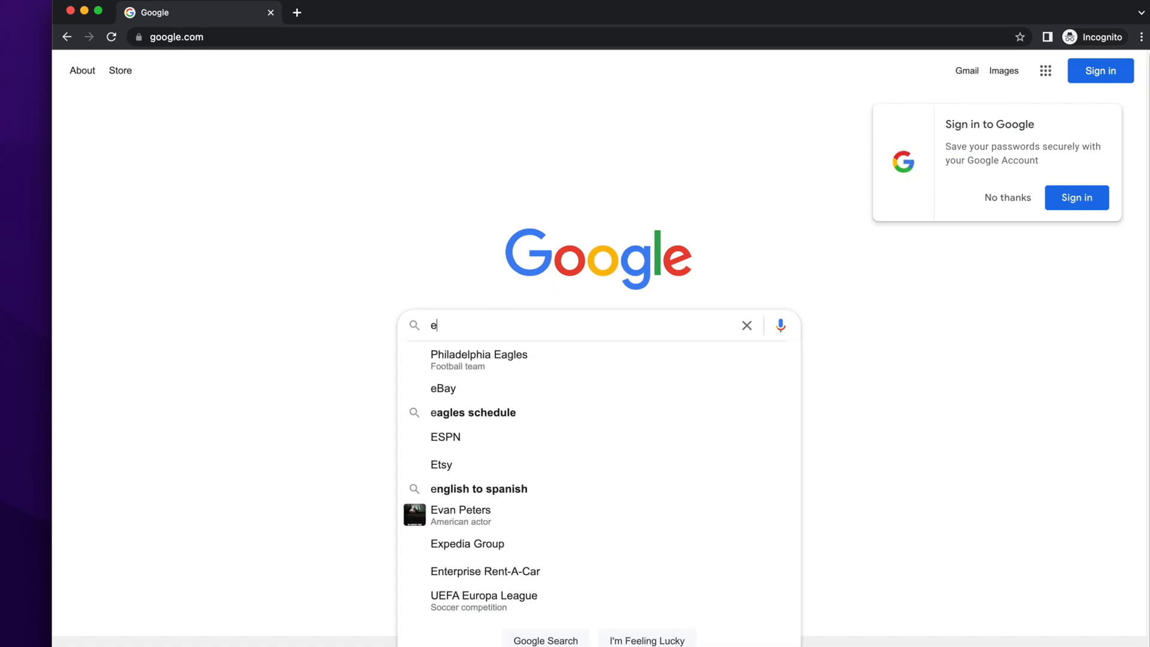
# Step: Search Google for 'eclipse' and open the eclipse.org result
pyautogui.write('clipse')
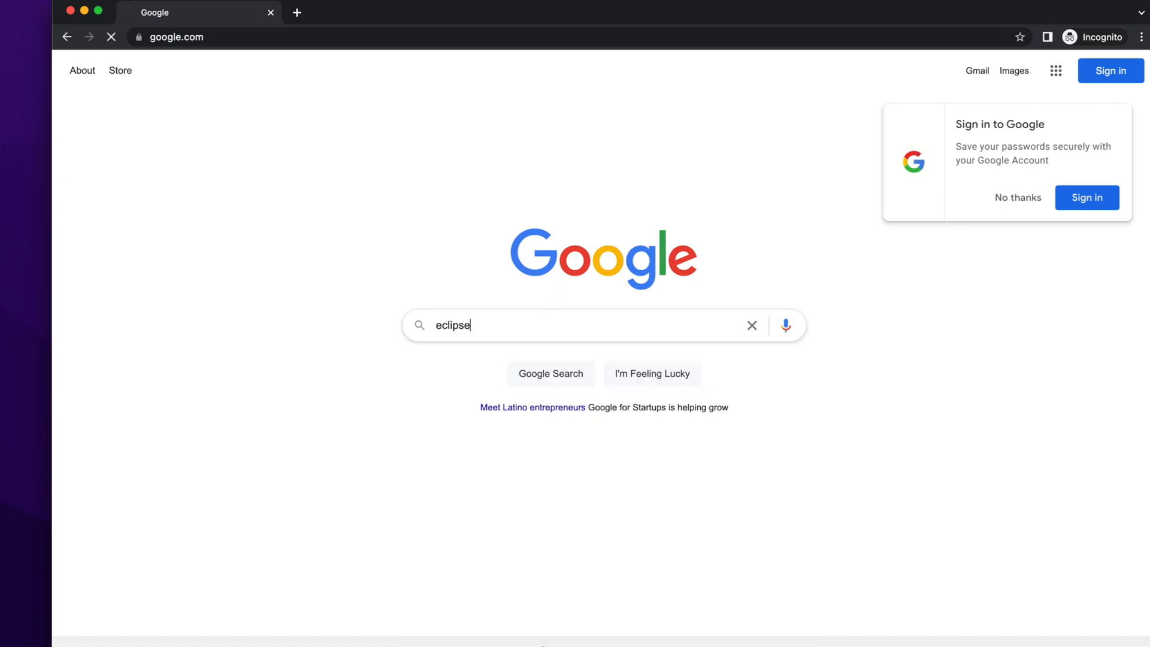
pyautogui.press('Enter')
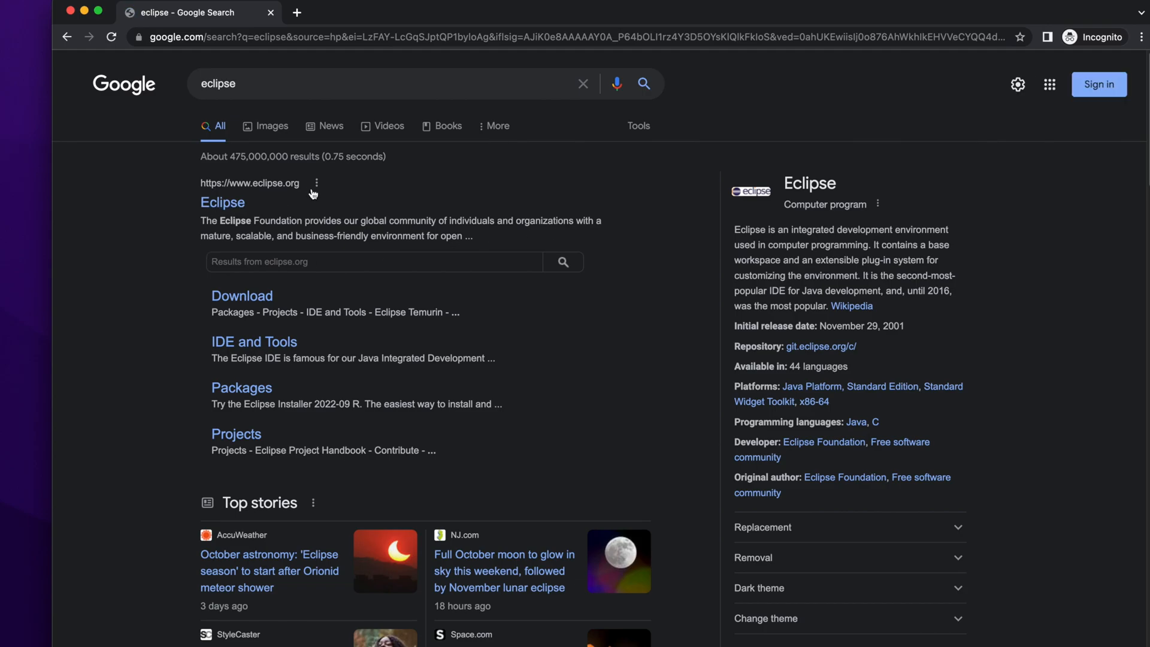
pyautogui.click(222, 203)
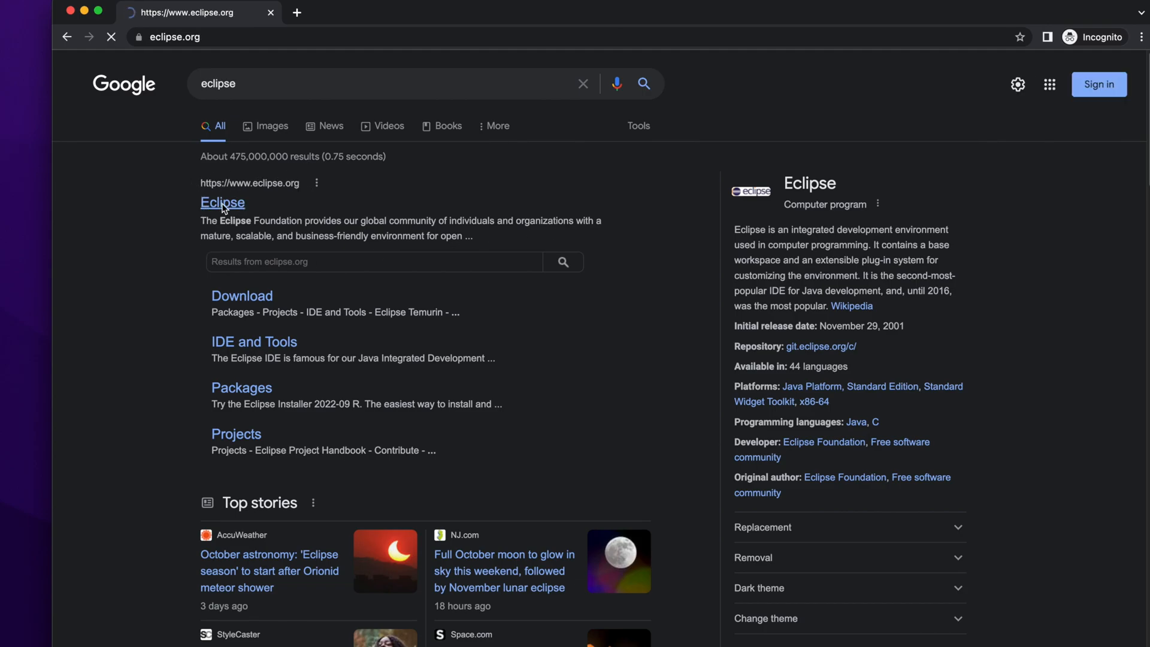
# Step: Open eclipse.org's Download page and scroll to the Eclipse IDE 2022-09 section
pyautogui.click(222, 202)
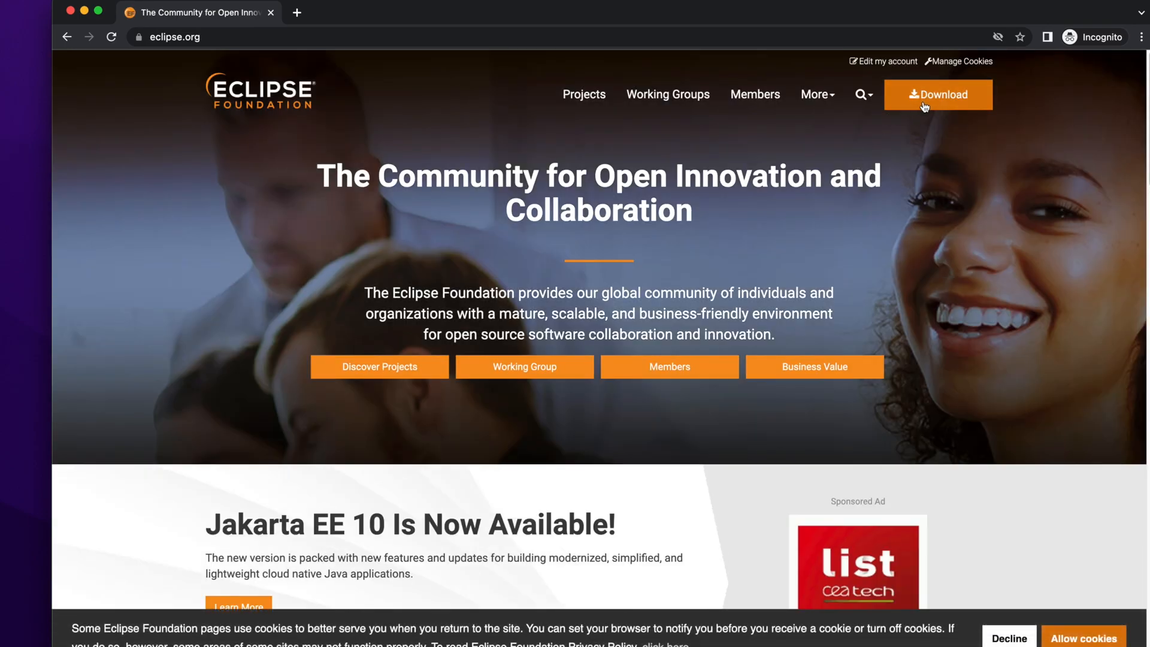
pyautogui.click(815, 95)
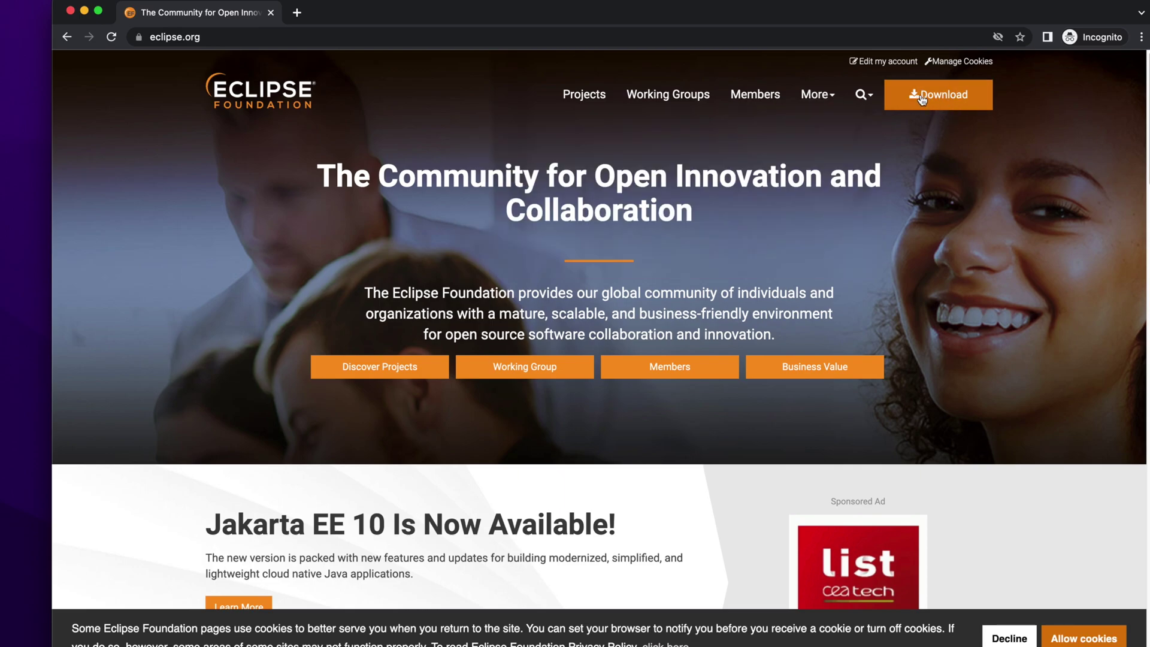
pyautogui.click(938, 95)
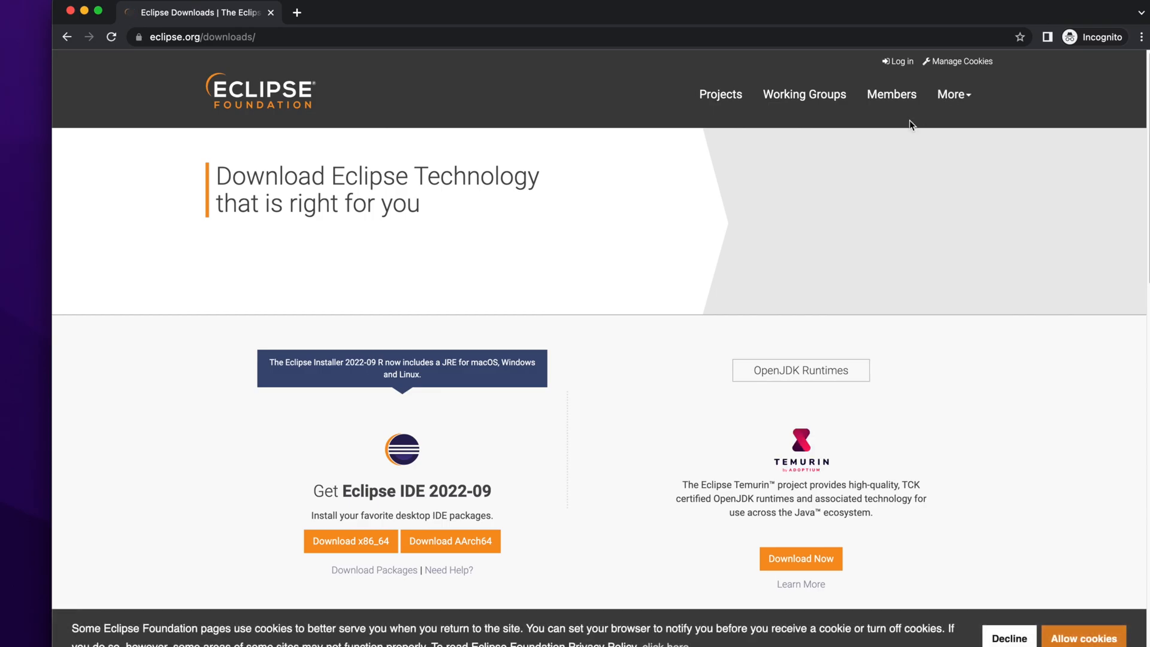
pyautogui.scroll(-3)
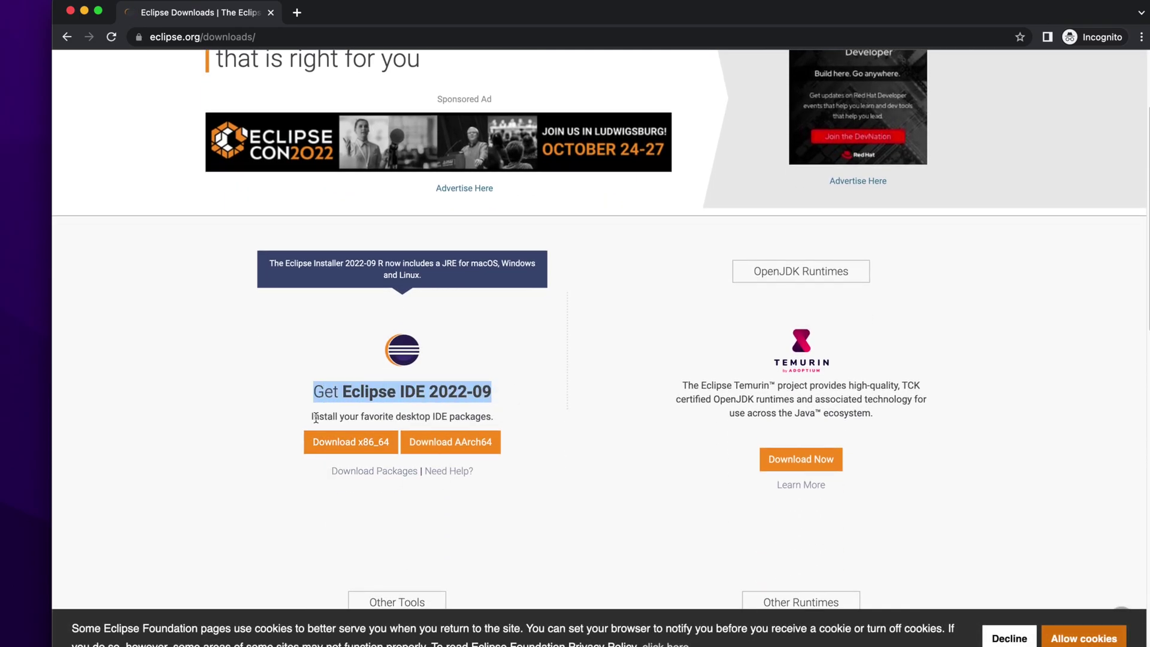
pyautogui.moveTo(362, 450)
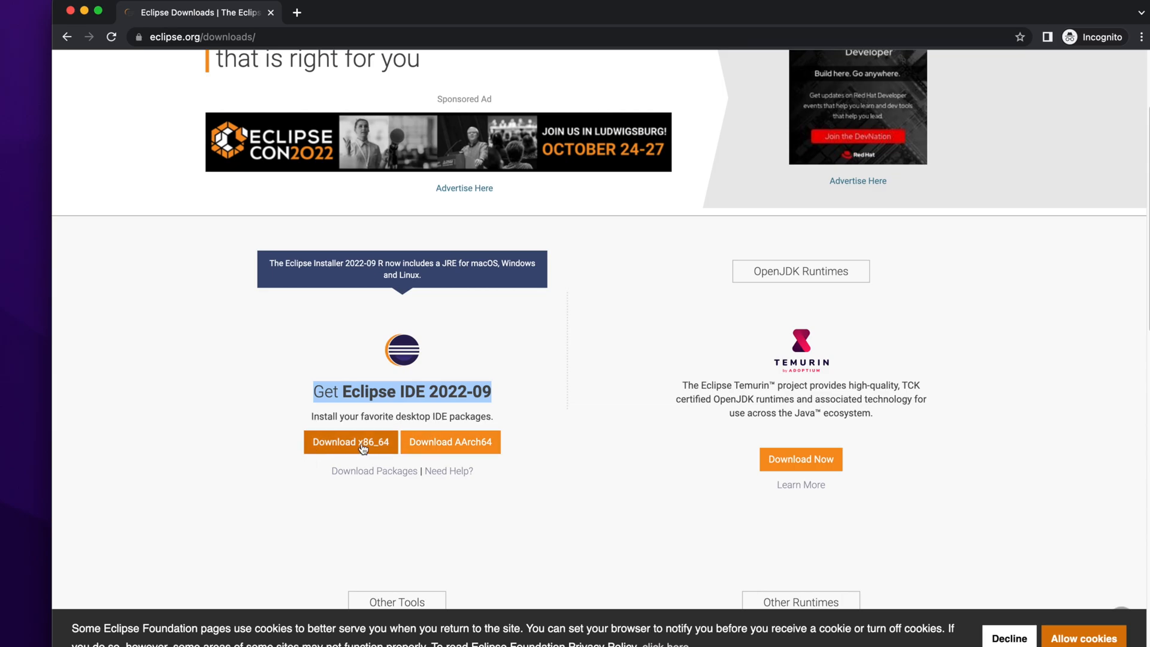
pyautogui.moveTo(340, 469)
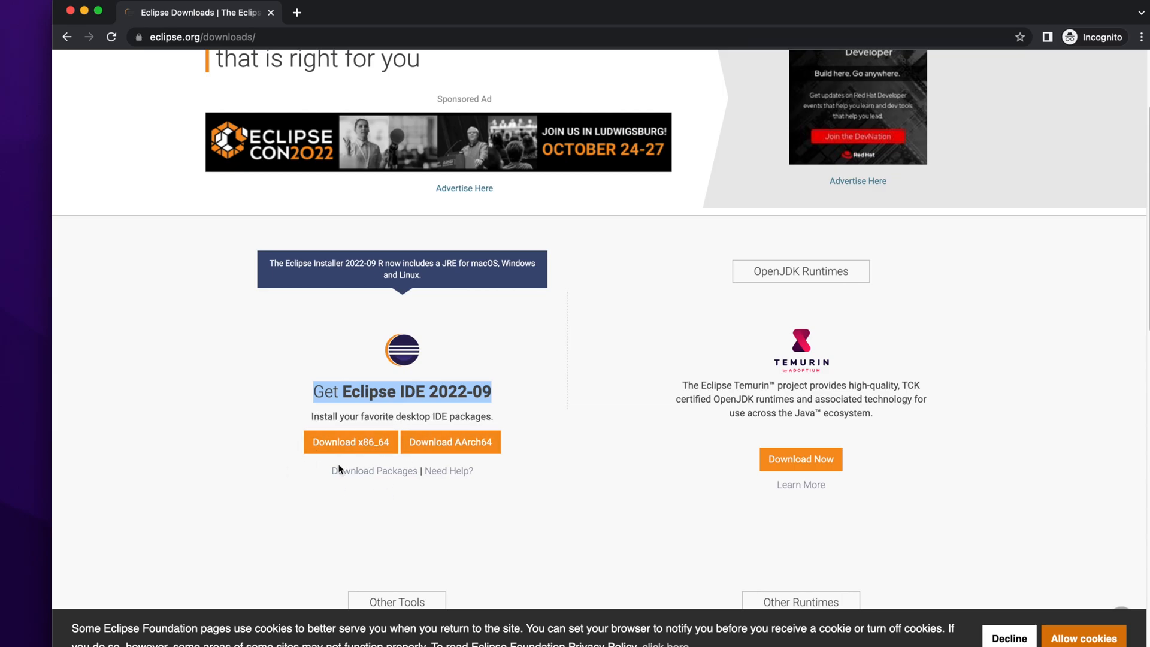
pyautogui.moveTo(375, 478)
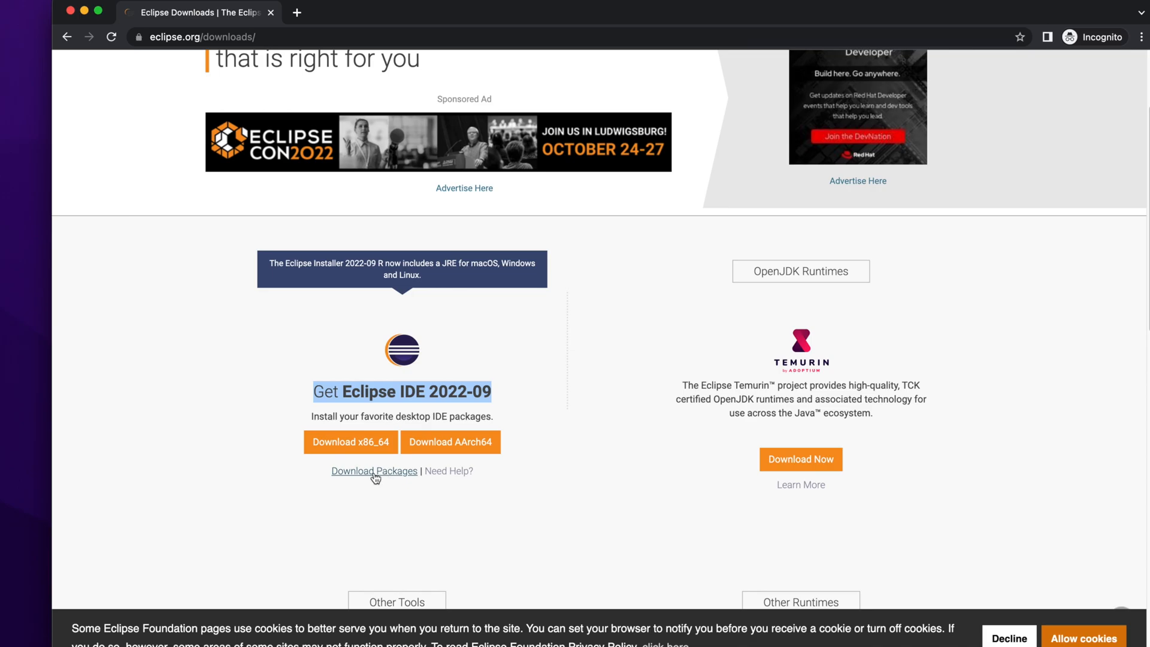
pyautogui.moveTo(381, 478)
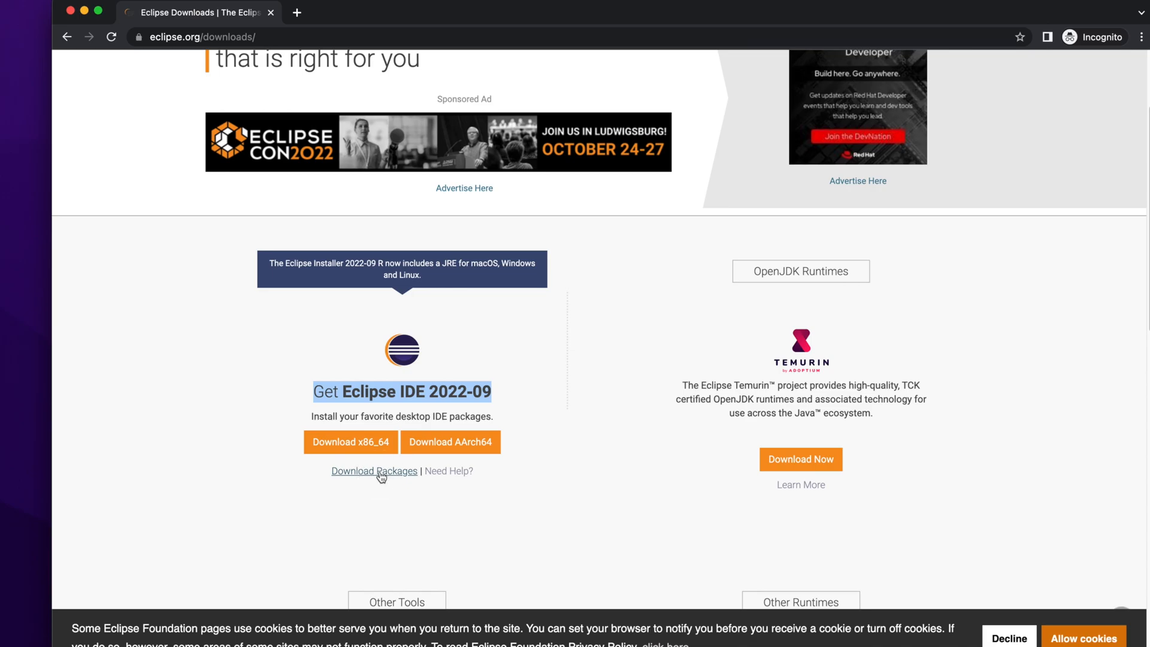
# Step: Open the full Download Packages list for 2022-09 R and dismiss the cookie notice
pyautogui.click(374, 471)
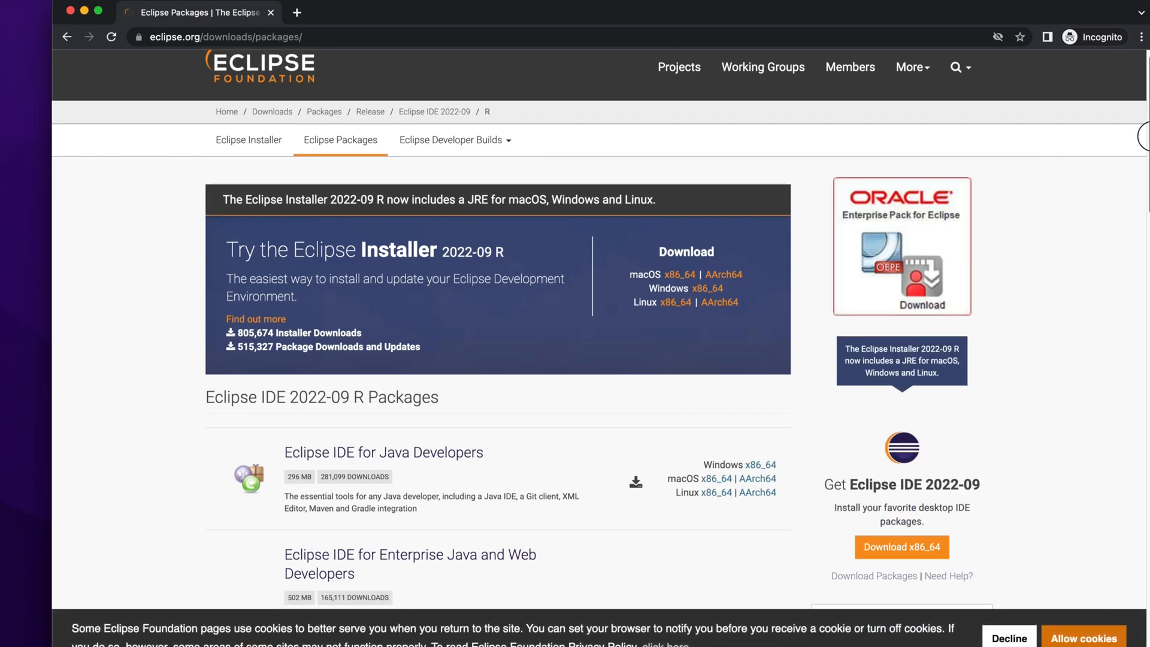
pyautogui.scroll(-3)
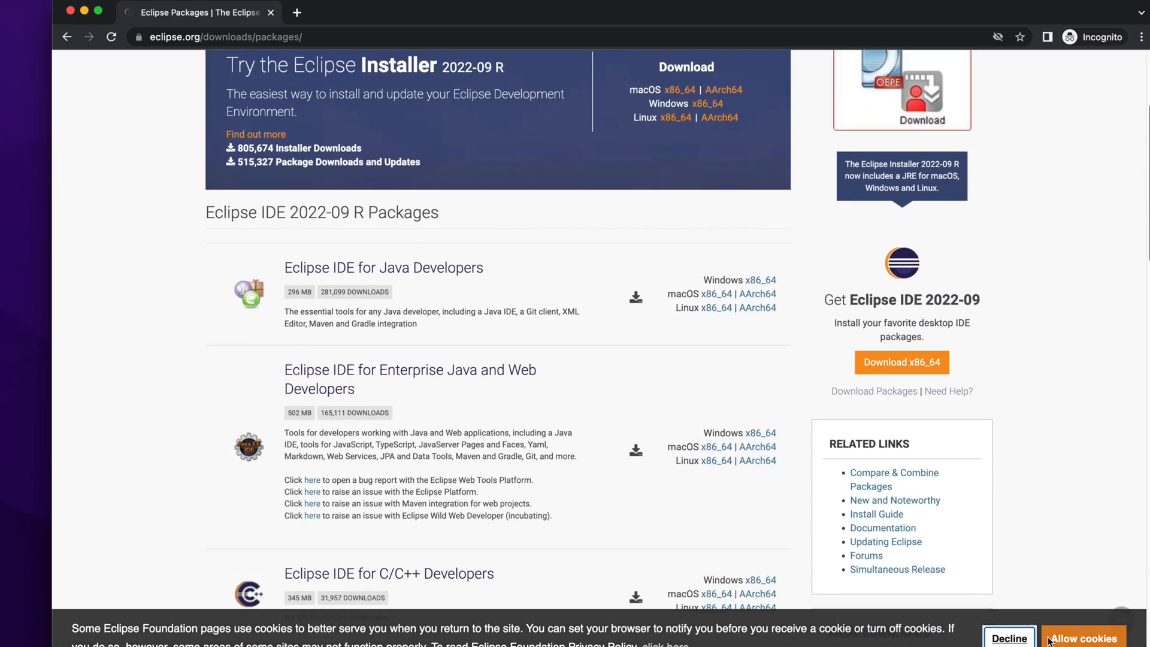
pyautogui.click(1080, 636)
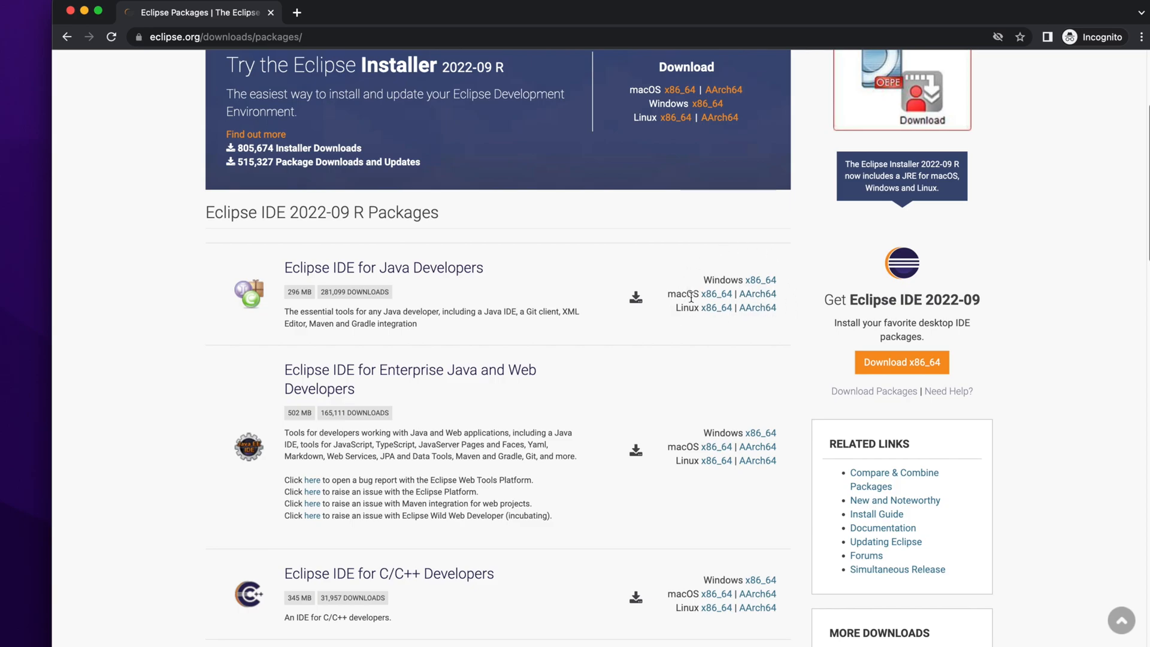
pyautogui.moveTo(706, 297)
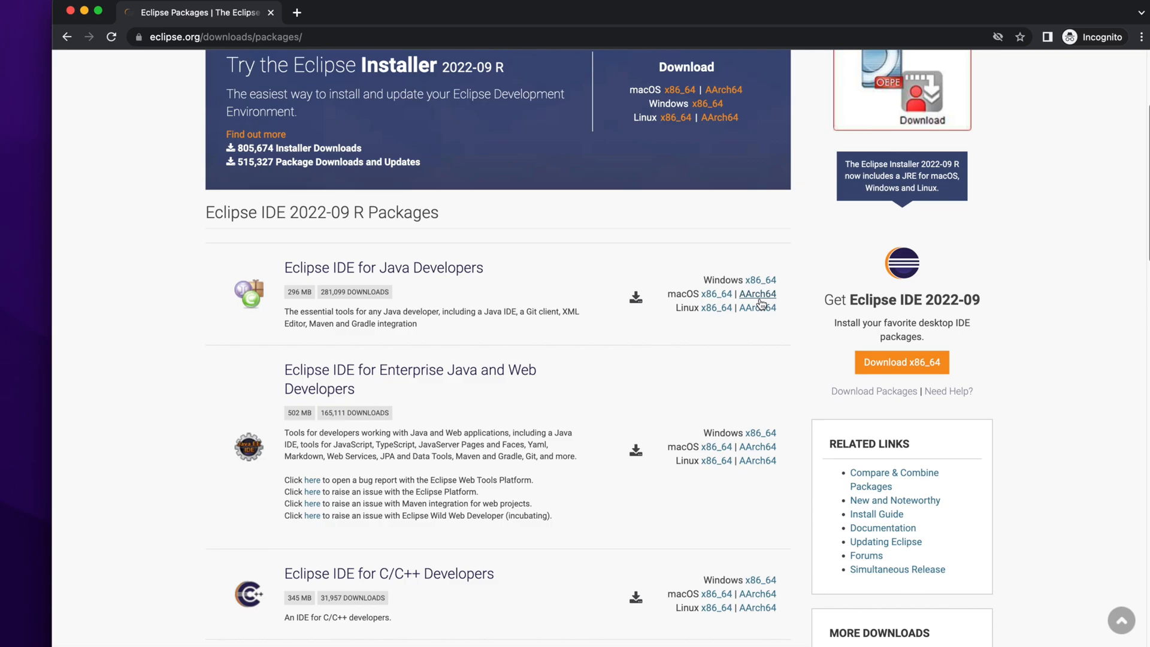
pyautogui.moveTo(715, 298)
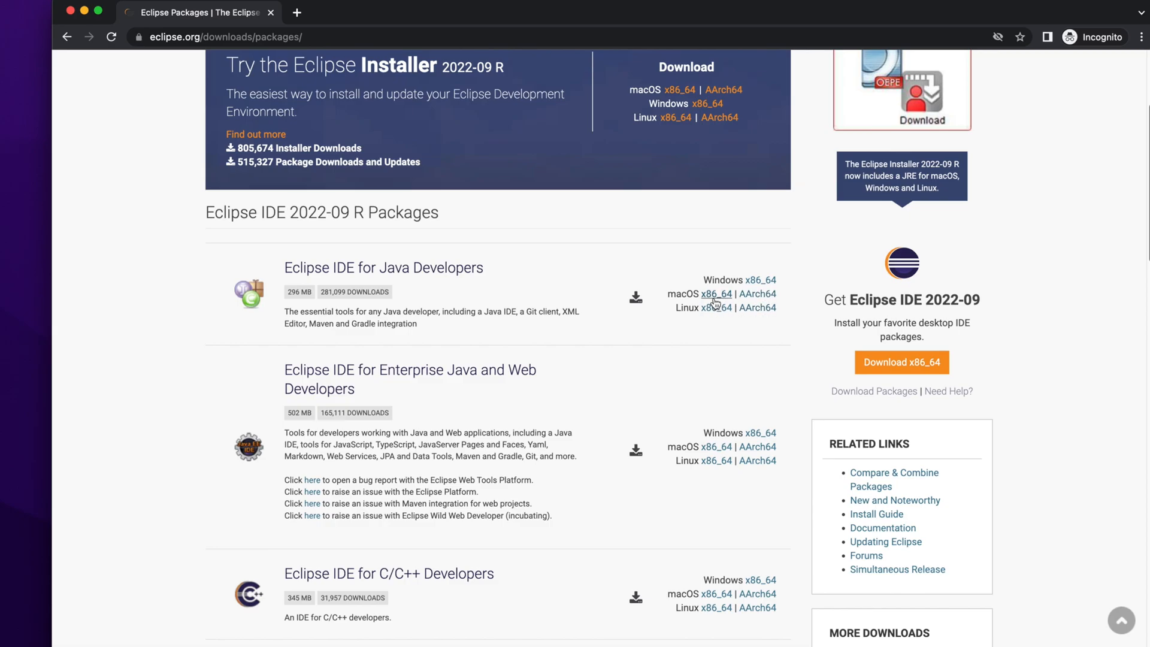
pyautogui.moveTo(723, 303)
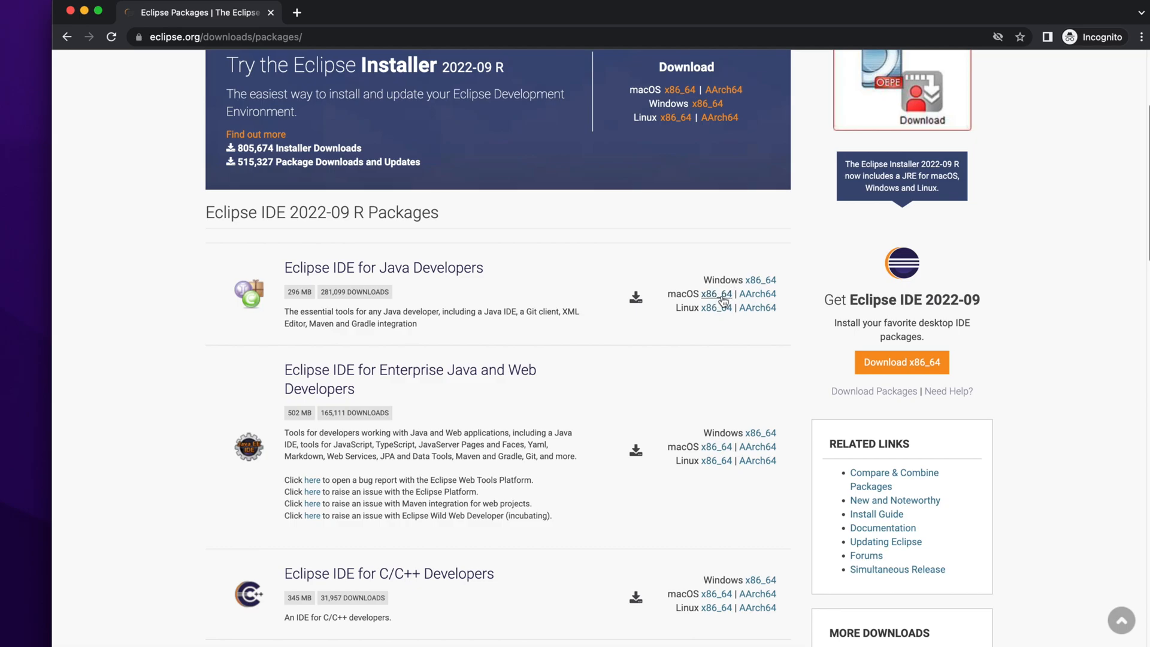
# Step: Download the macOS x86_64 Eclipse IDE for Java Developers disk image from the mirror page
pyautogui.click(715, 294)
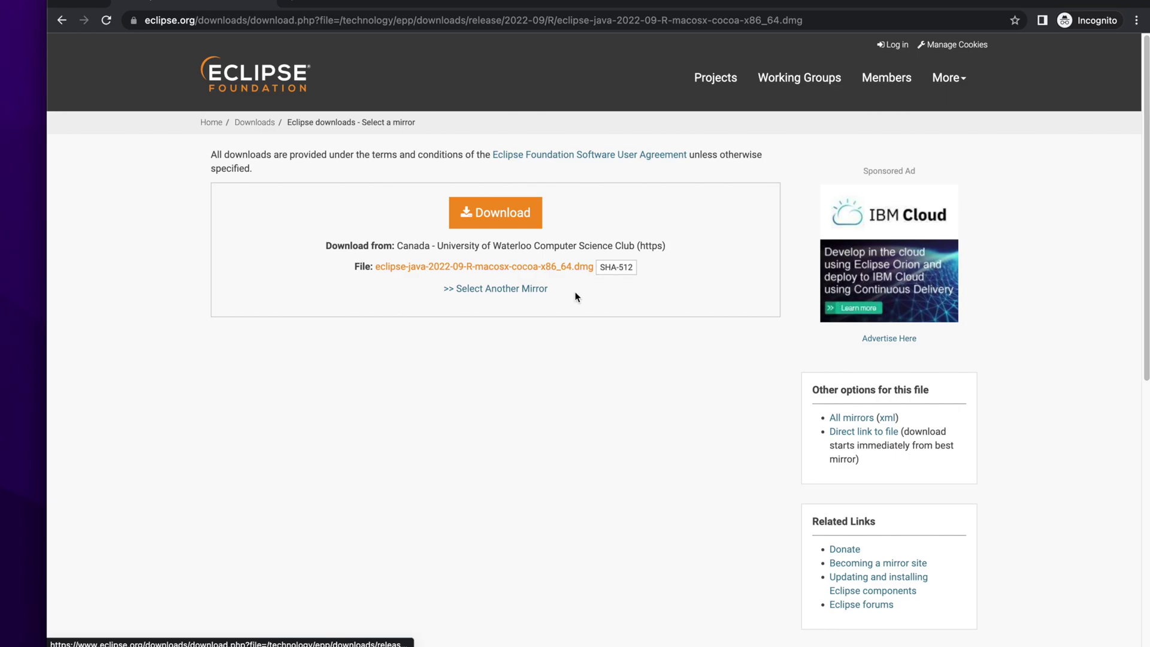
pyautogui.moveTo(502, 220)
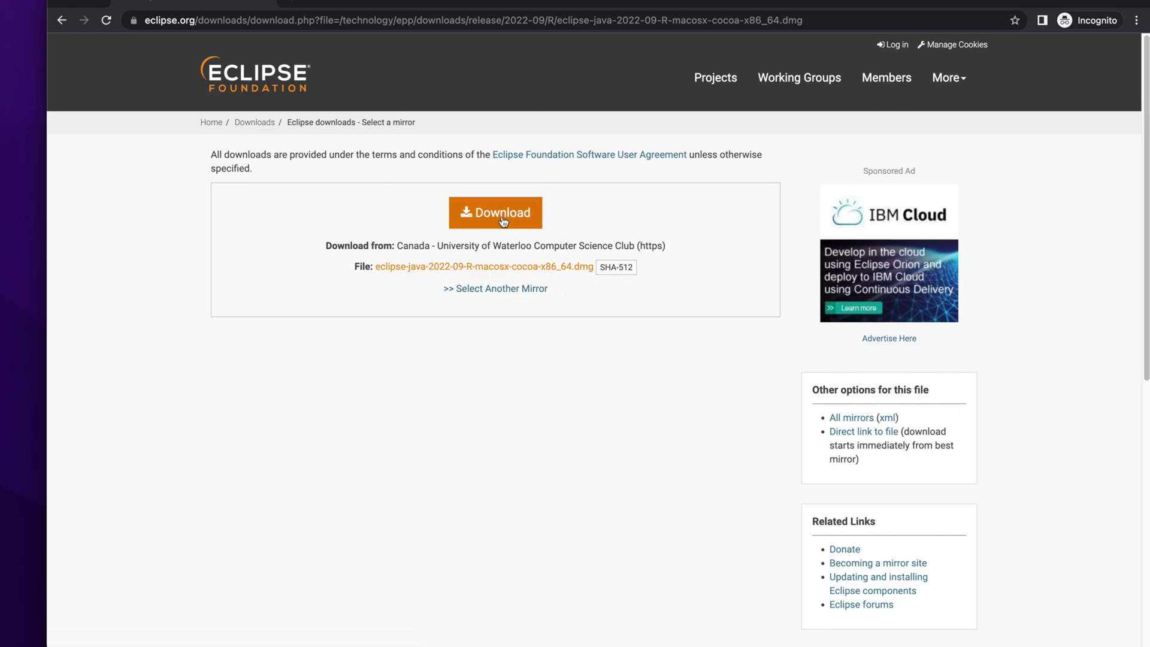
pyautogui.click(495, 213)
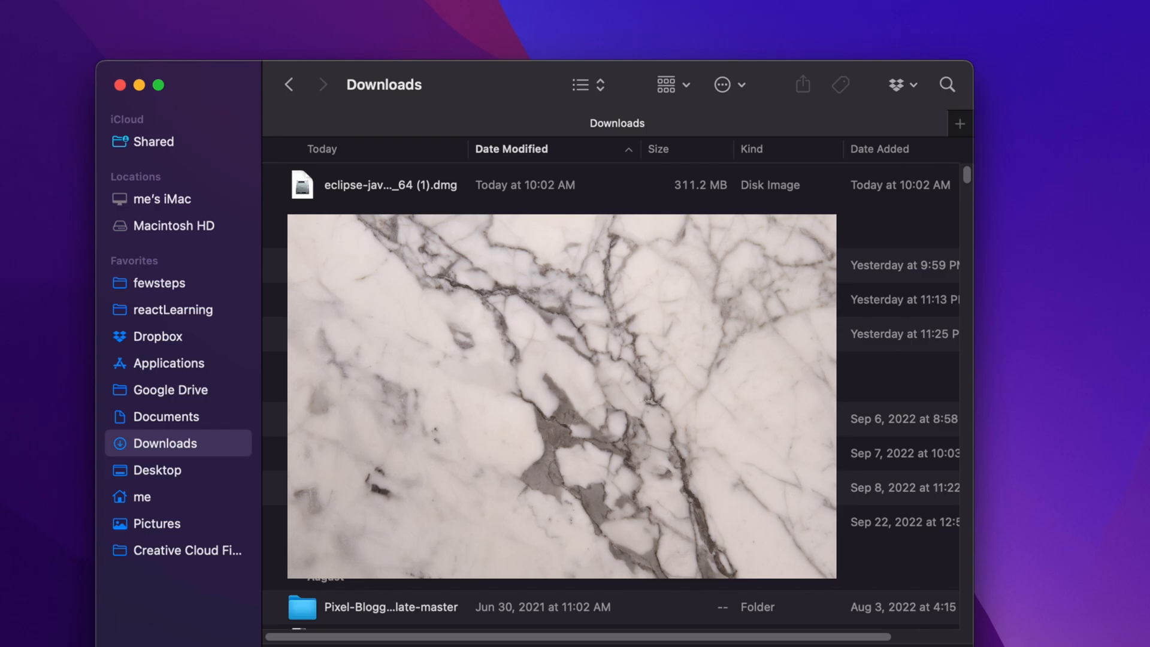
# Step: Open the downloaded eclipse .dmg in Downloads to mount it
pyautogui.click(368, 191)
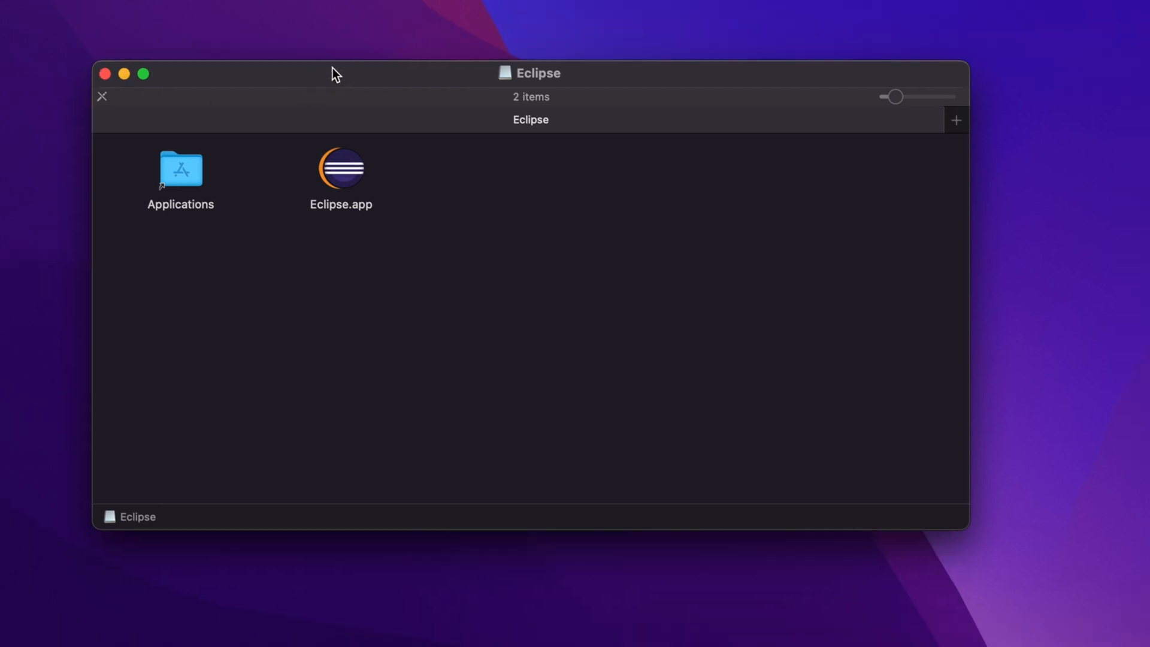
pyautogui.moveTo(381, 196)
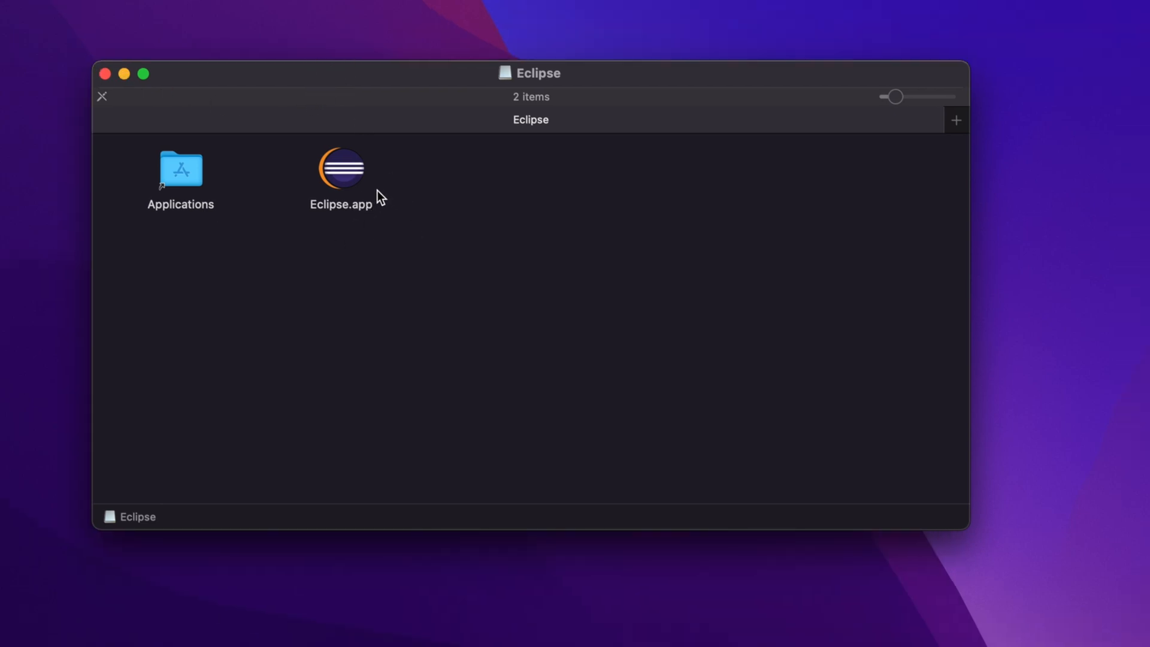
# Step: Launch Eclipse.app from the disk image and confirm Open in the security warning
pyautogui.click(342, 171)
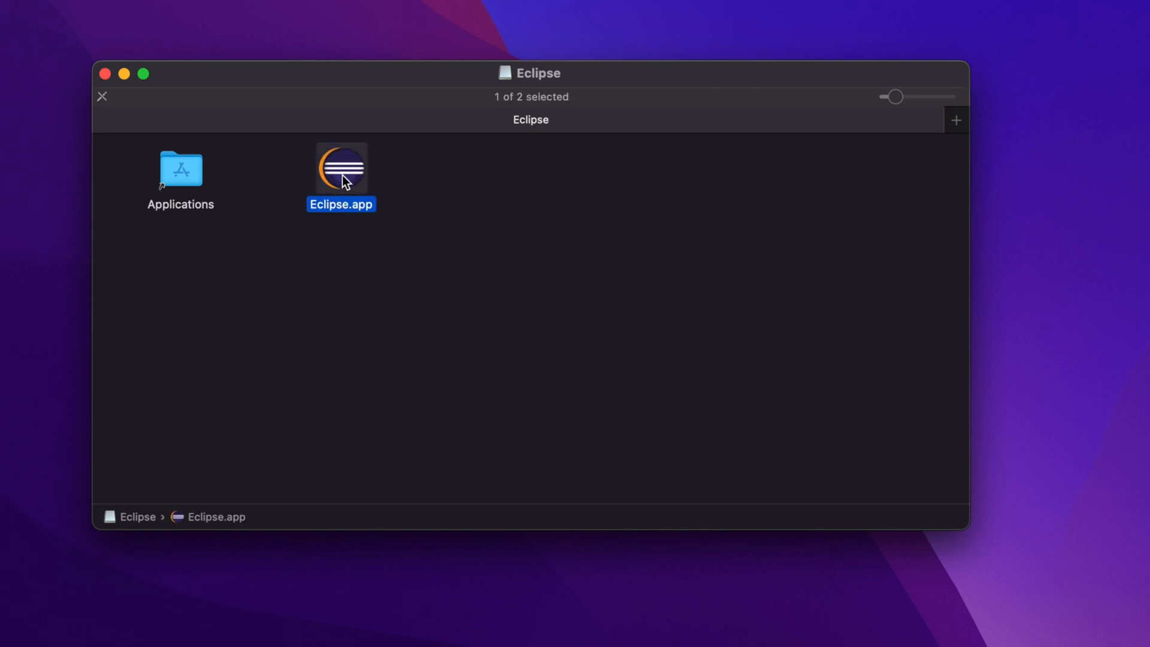
pyautogui.doubleClick(341, 167)
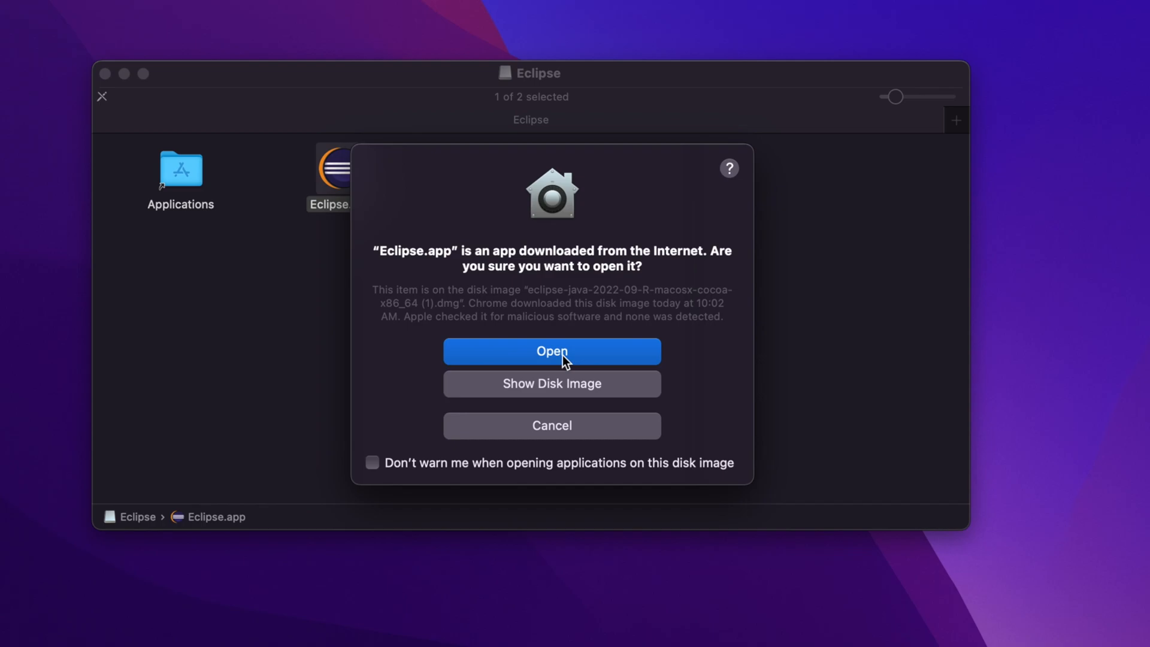
pyautogui.click(552, 352)
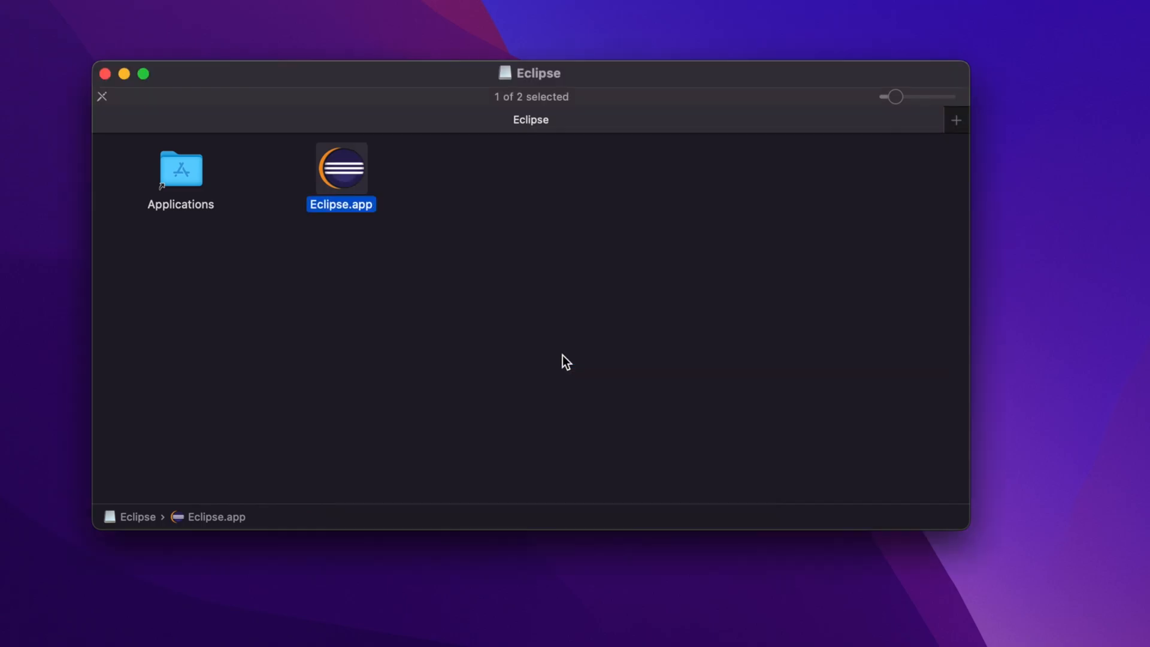
# Step: Launch Eclipse with the default eclipse-workspace and accept the older workspace update
pyautogui.doubleClick(341, 171)
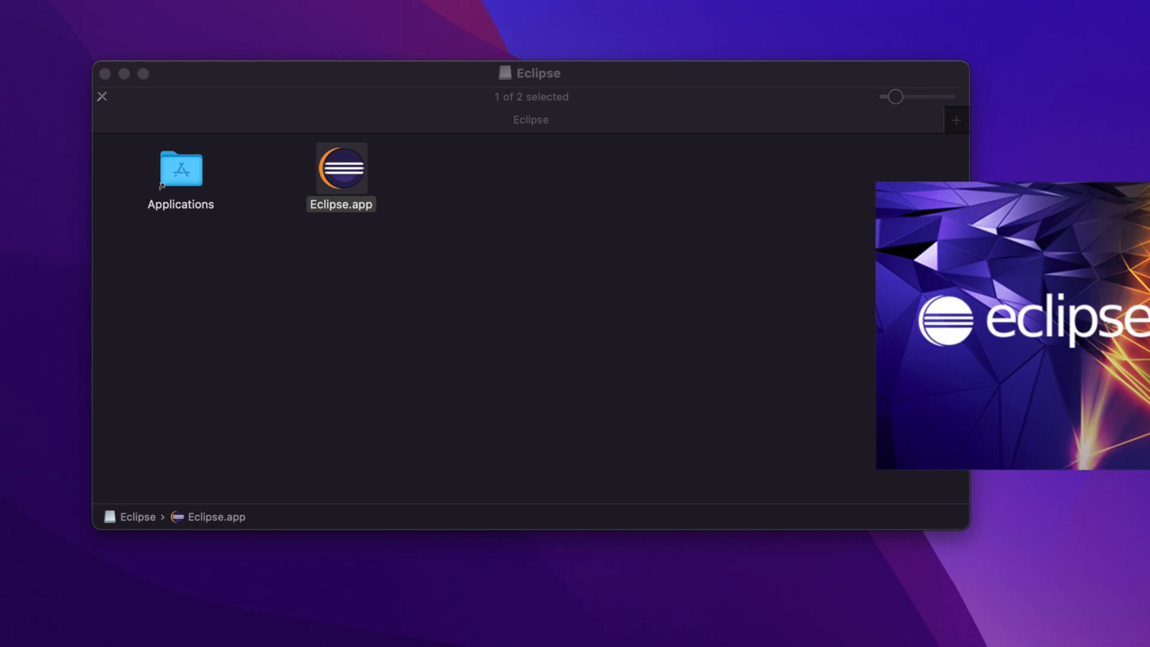
pyautogui.doubleClick(341, 172)
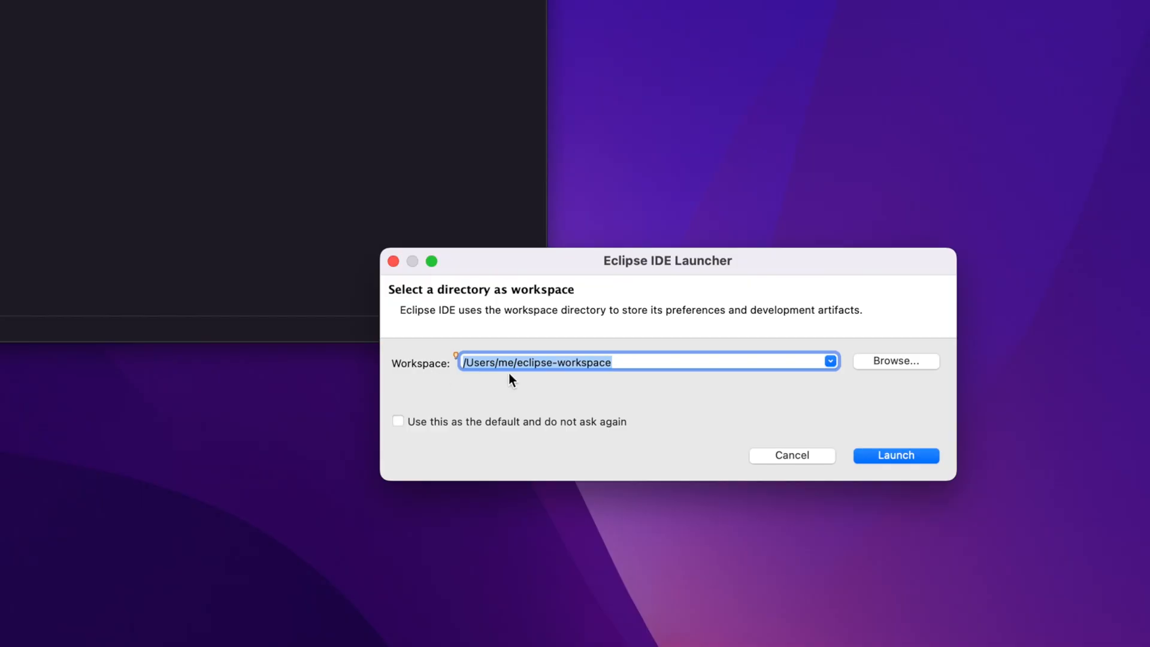
pyautogui.click(896, 455)
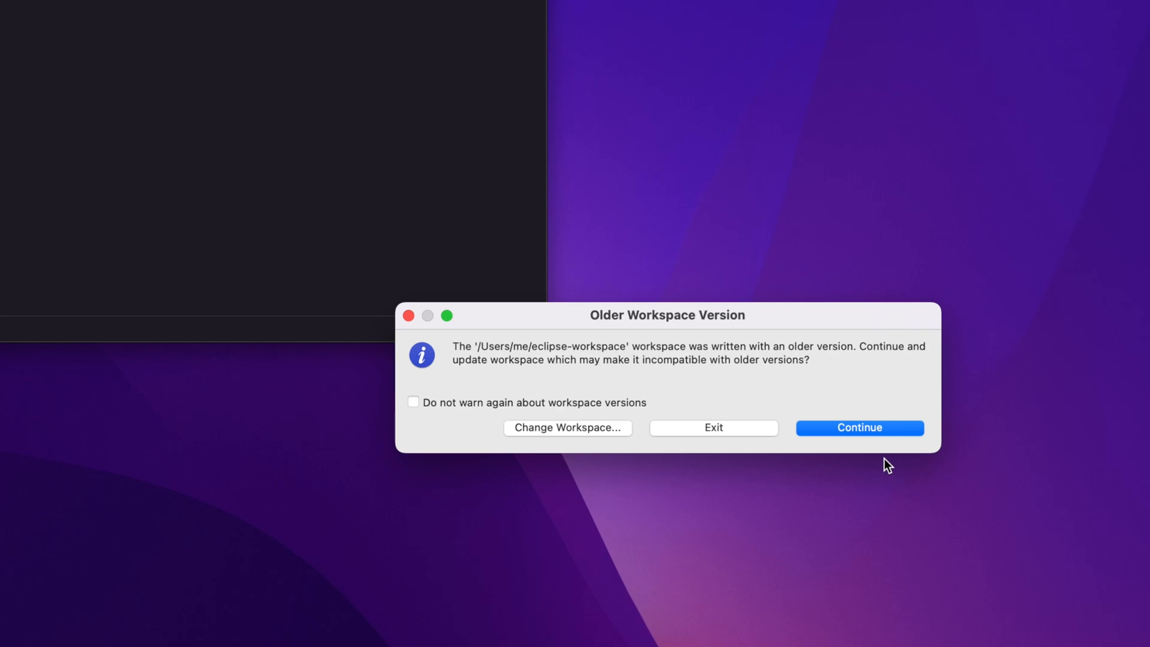
pyautogui.moveTo(737, 366)
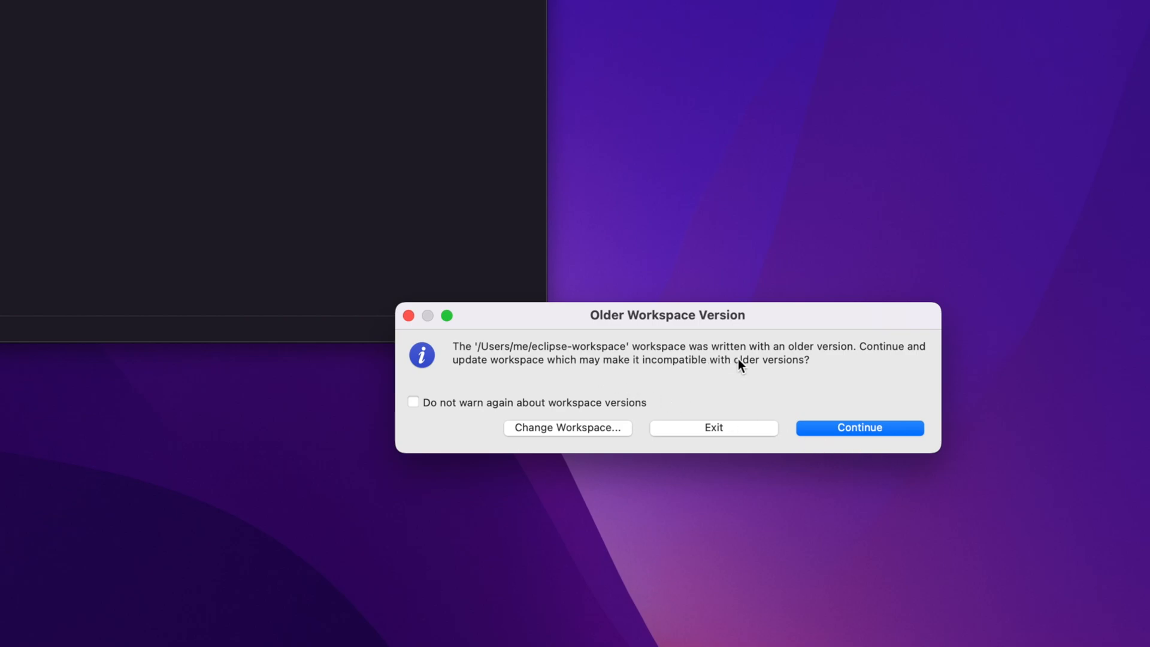
pyautogui.moveTo(876, 365)
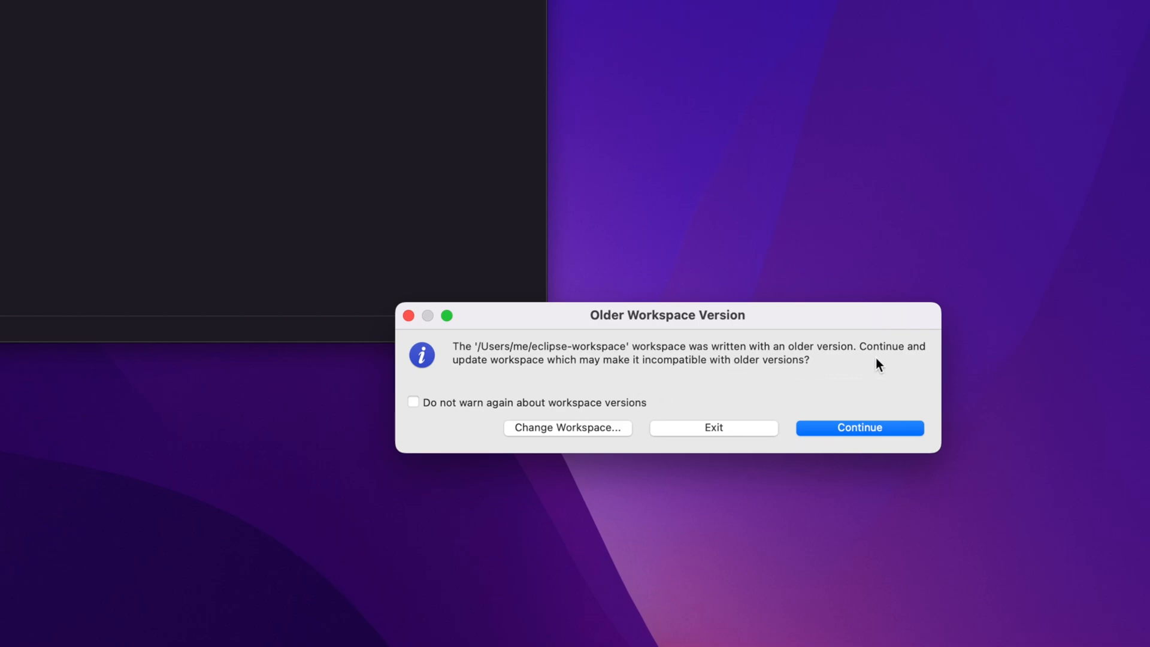
pyautogui.moveTo(641, 377)
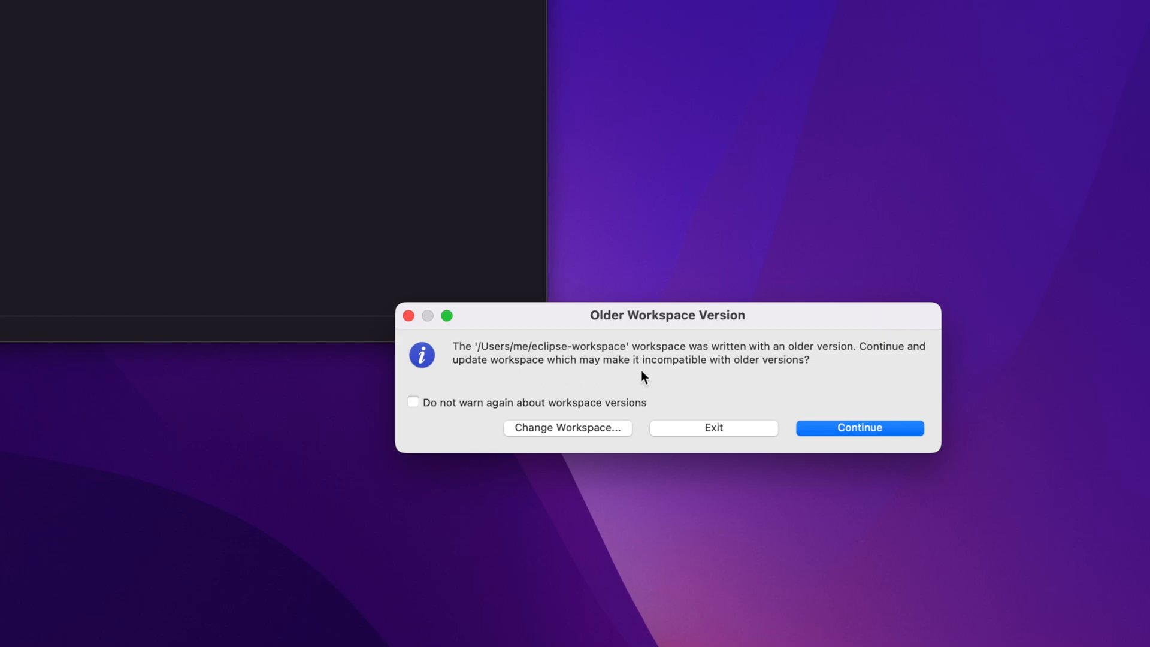
pyautogui.click(859, 427)
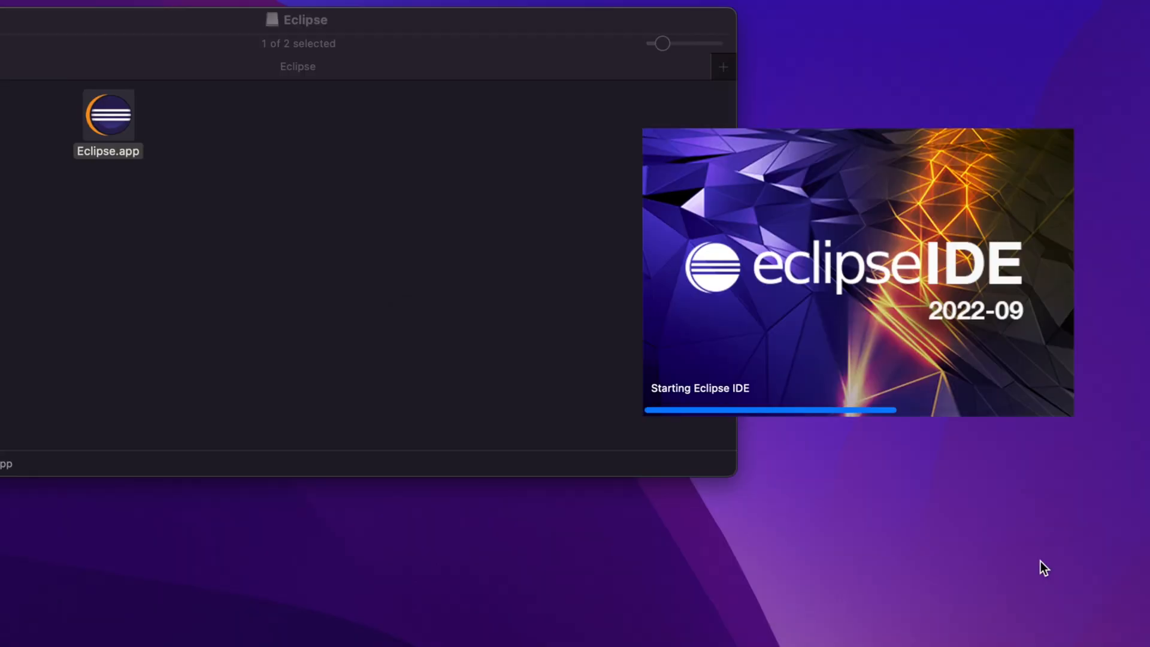